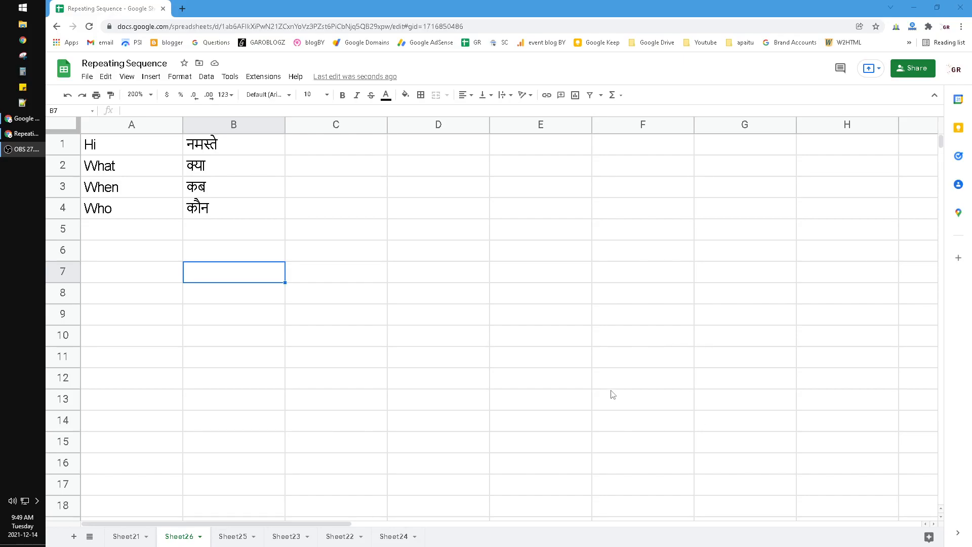
mouse_move(140, 267)
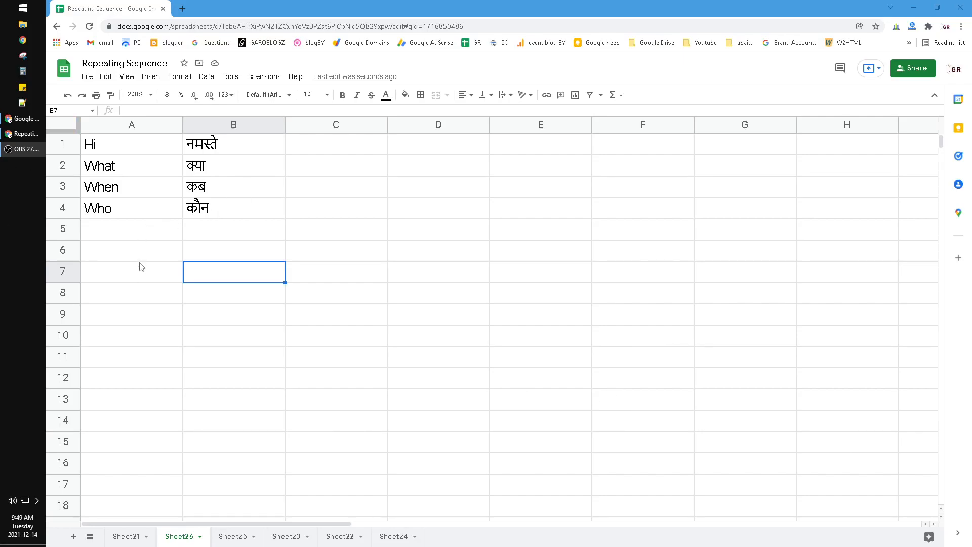
mouse_move(136, 242)
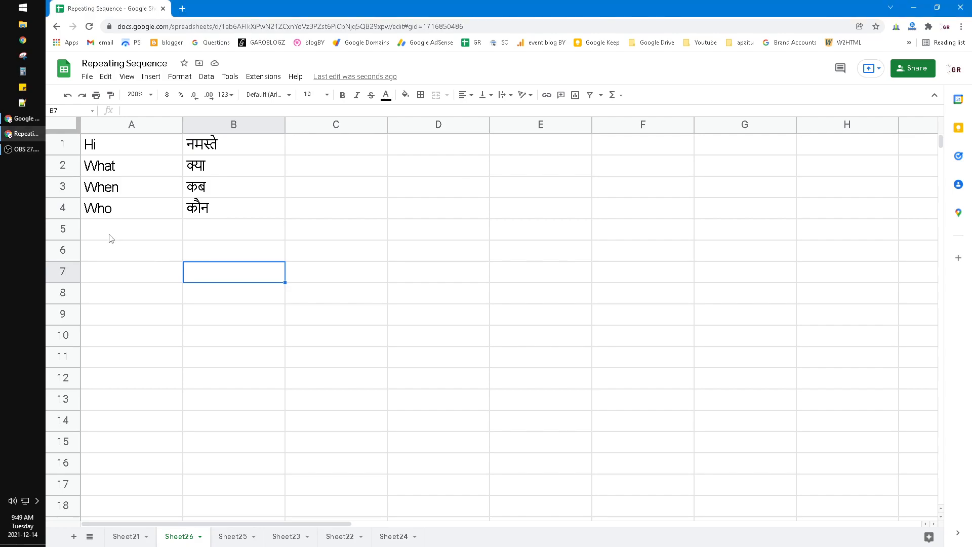
Inspect the existing GOOGLETRANSLATE formulas beside the English words, such as 'When'.
click(132, 229)
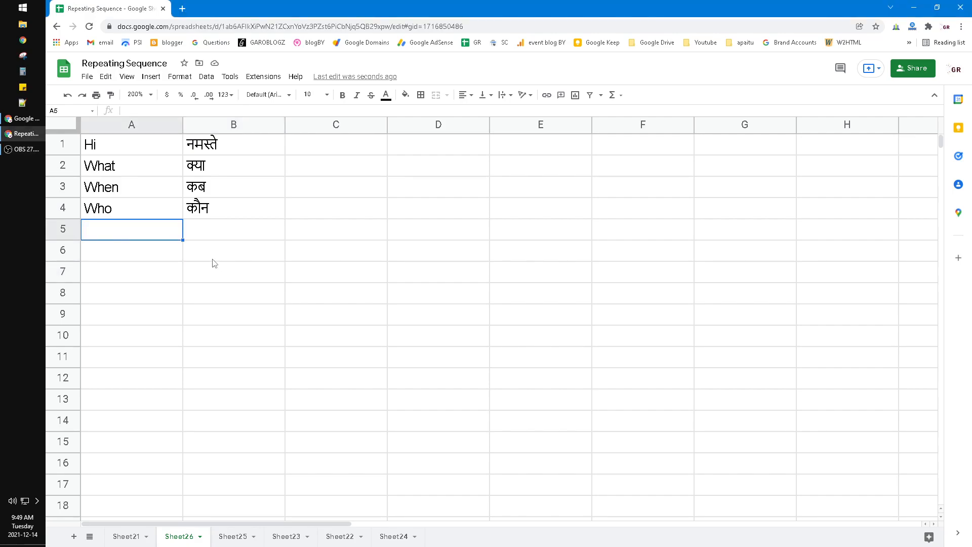
click(233, 315)
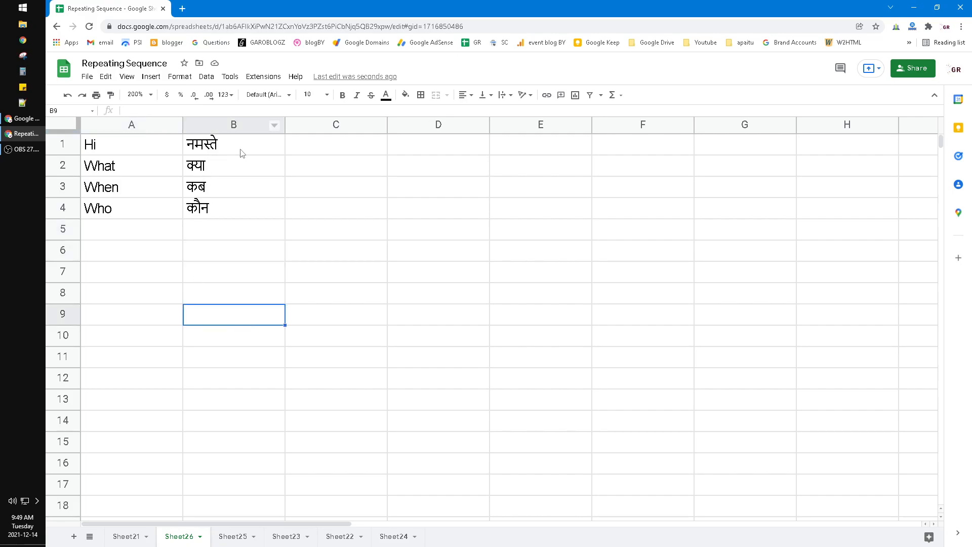
click(234, 187)
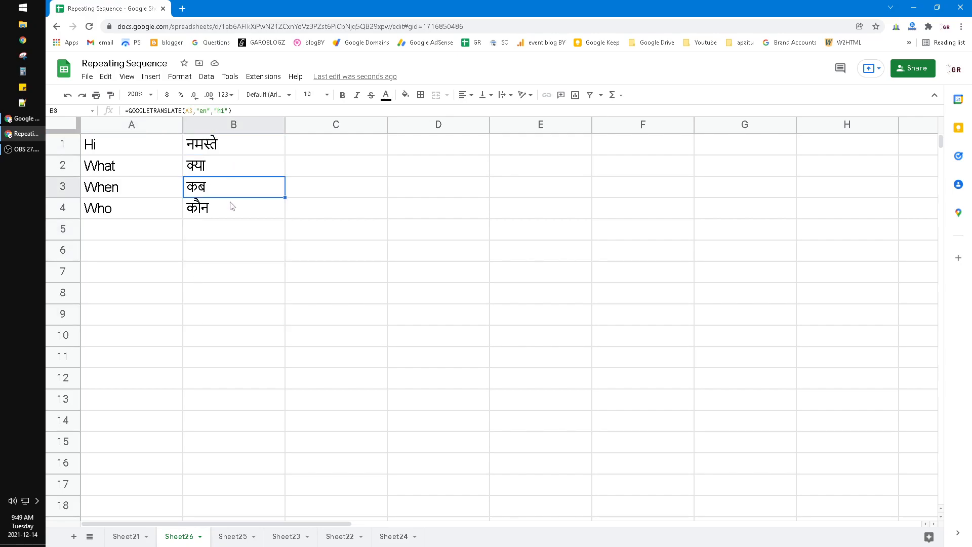
click(234, 249)
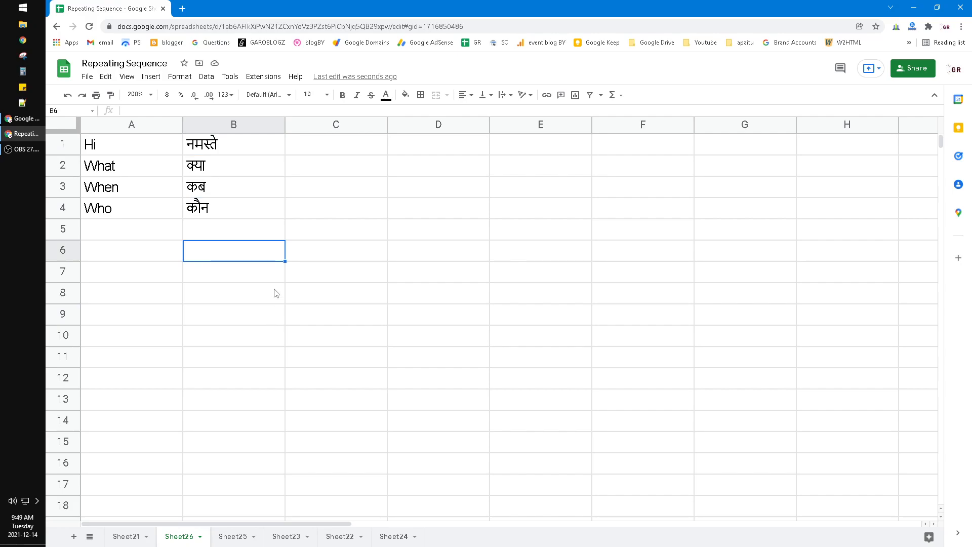
mouse_move(227, 238)
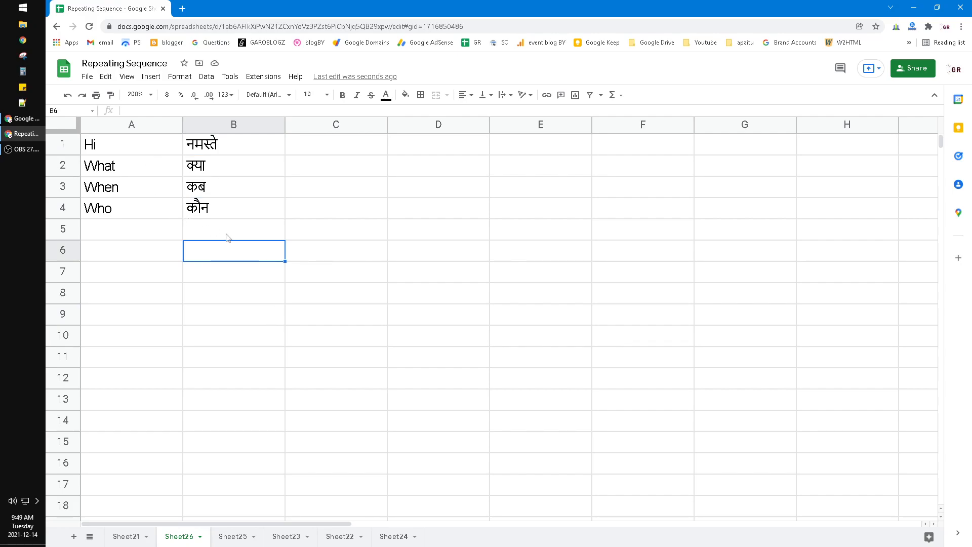
mouse_move(356, 267)
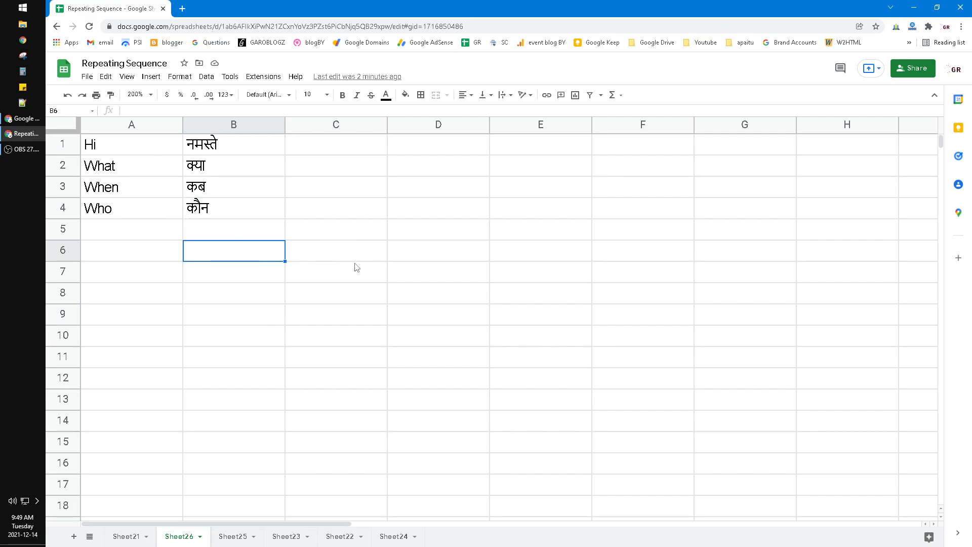
Rename the spreadsheet from 'Repeating Sequence' to 'english to hindi'.
click(132, 314)
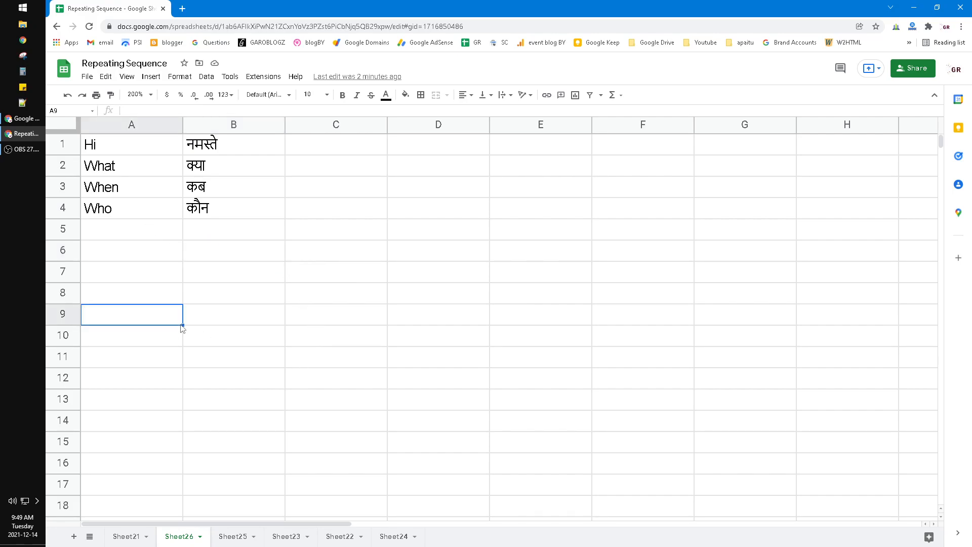
click(132, 229)
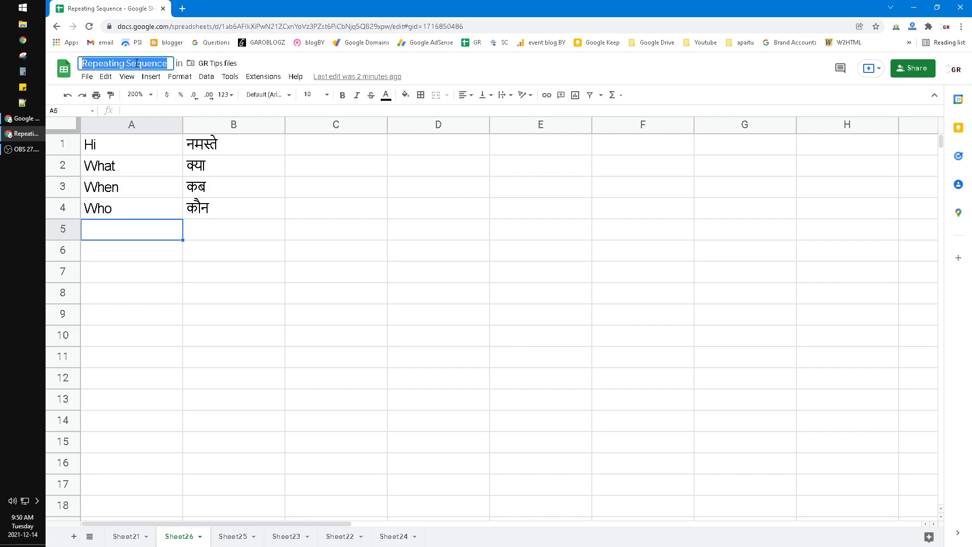
text(english to hindi)
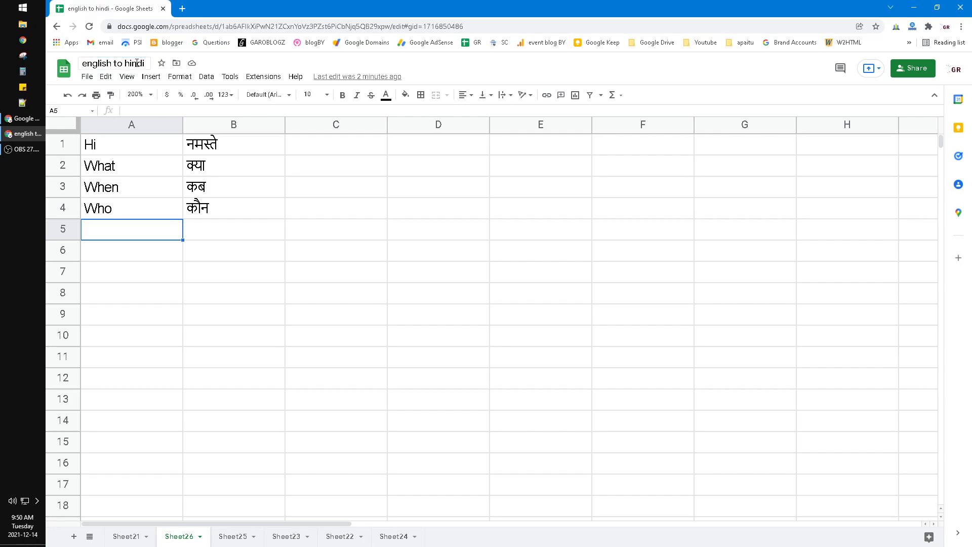
drag(131, 144, 131, 208)
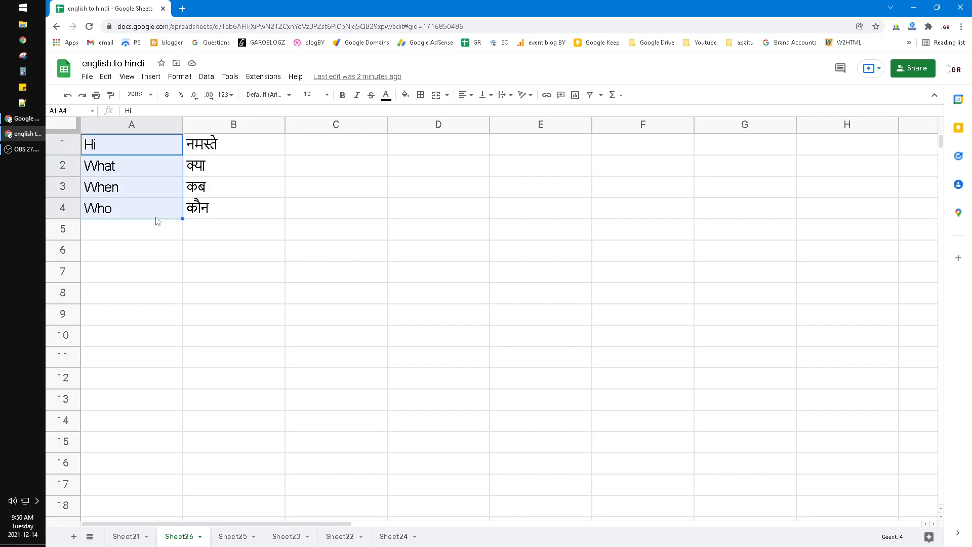
click(234, 144)
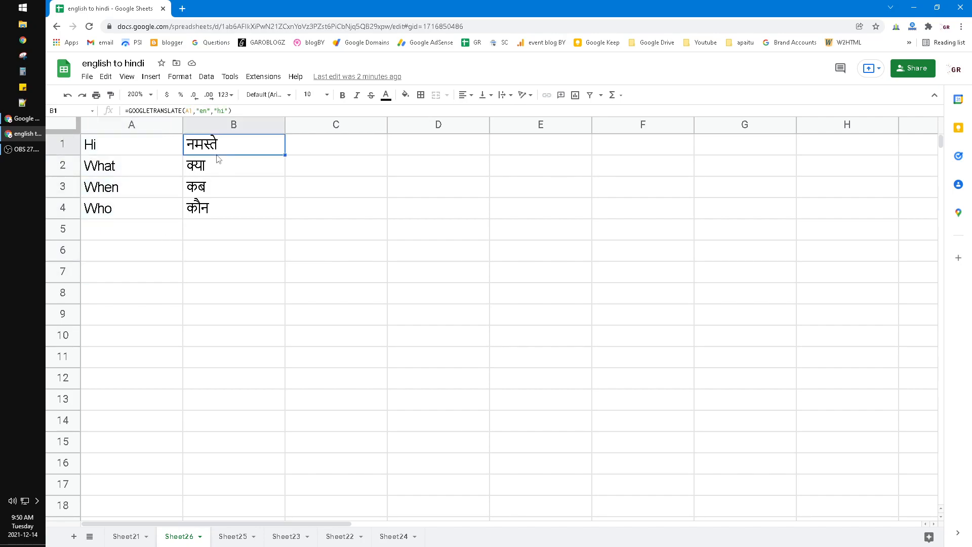
double_click(234, 144)
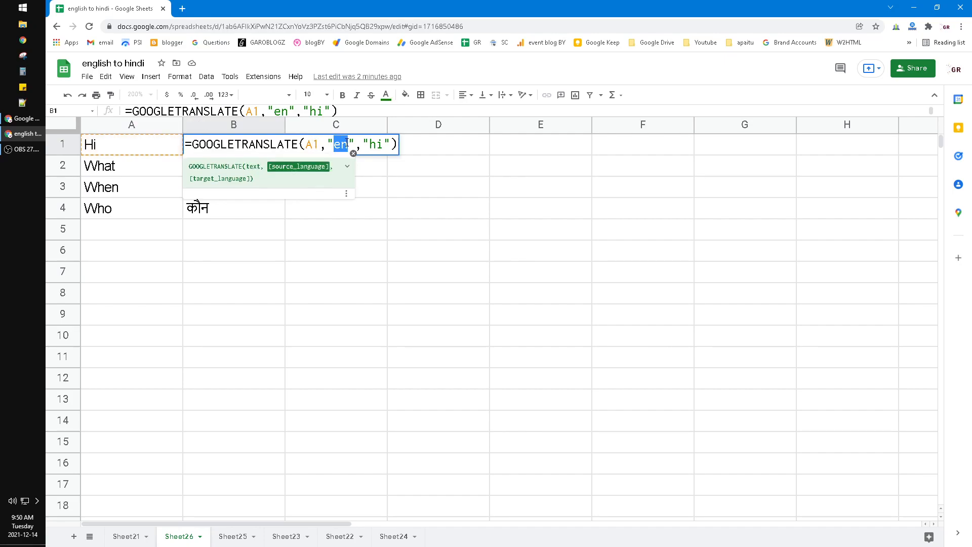
mouse_move(381, 172)
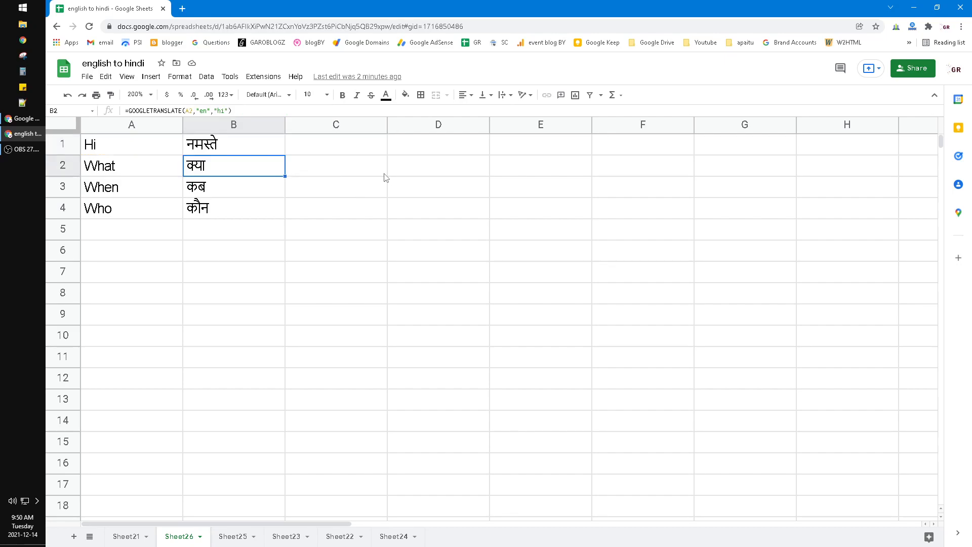
click(132, 143)
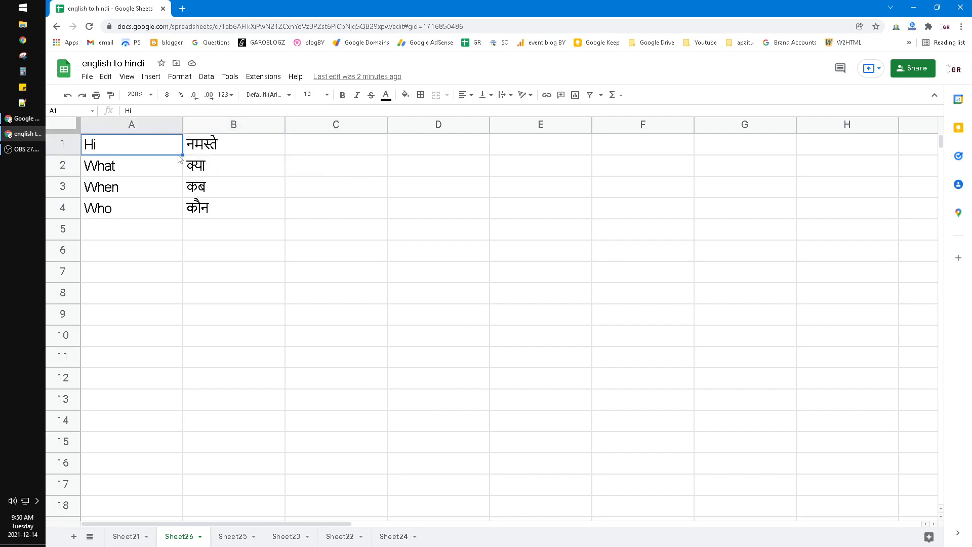
click(233, 144)
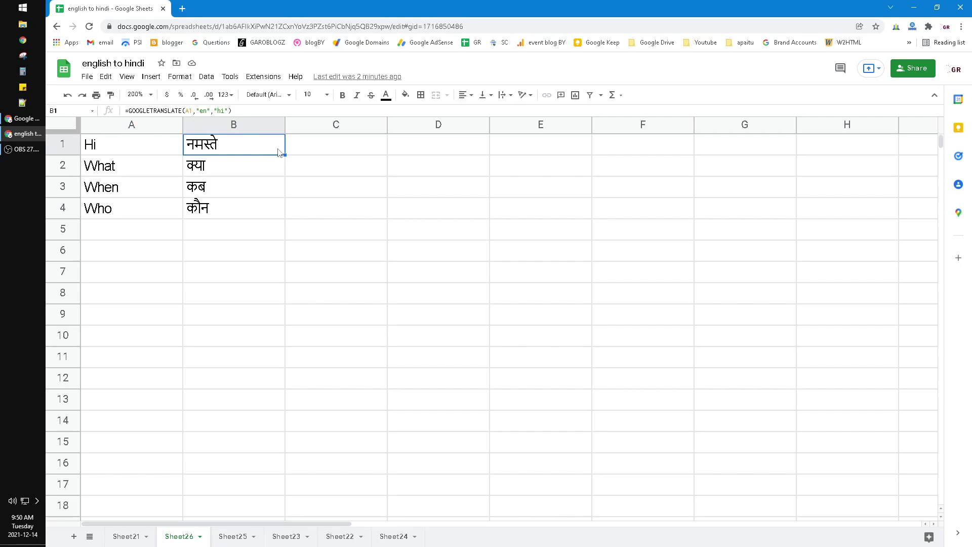
drag(234, 144, 234, 208)
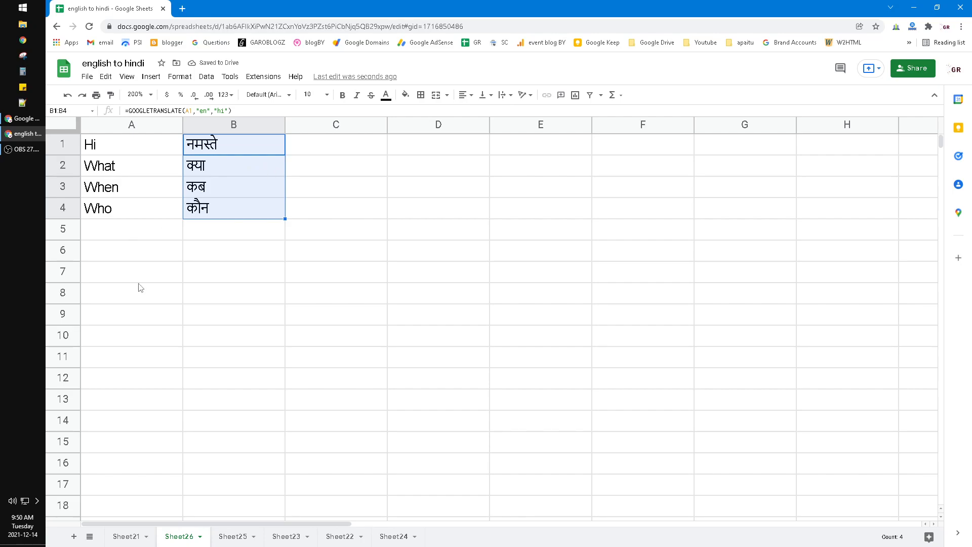
click(132, 229)
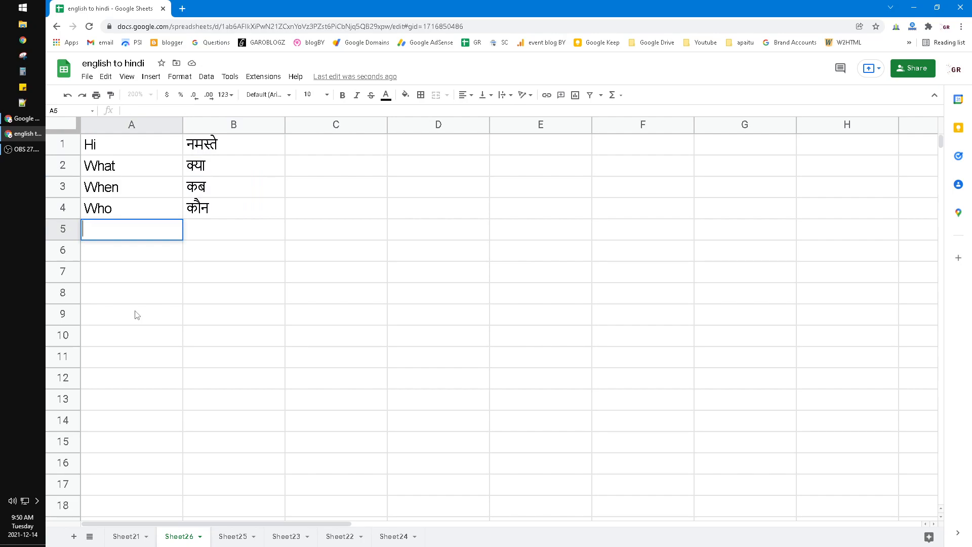
Enter 'What is the number?' in A5, autofit column A, and show its Hindi translation in B5.
text(W)
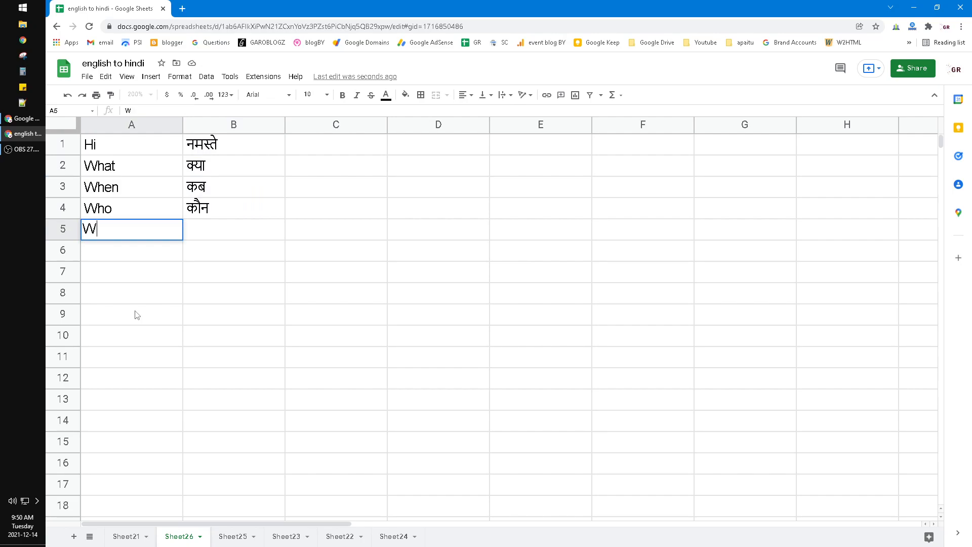
text(hat i)
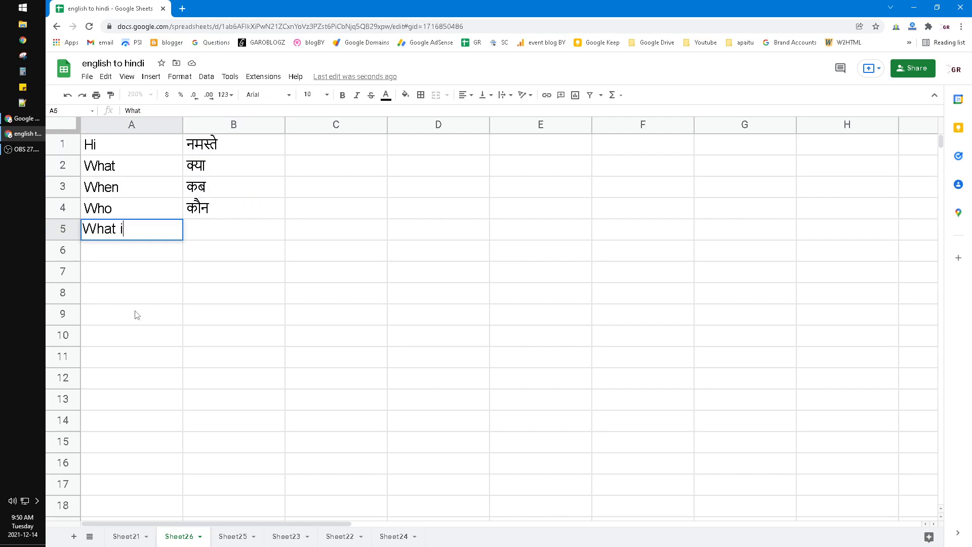
text(s the nu)
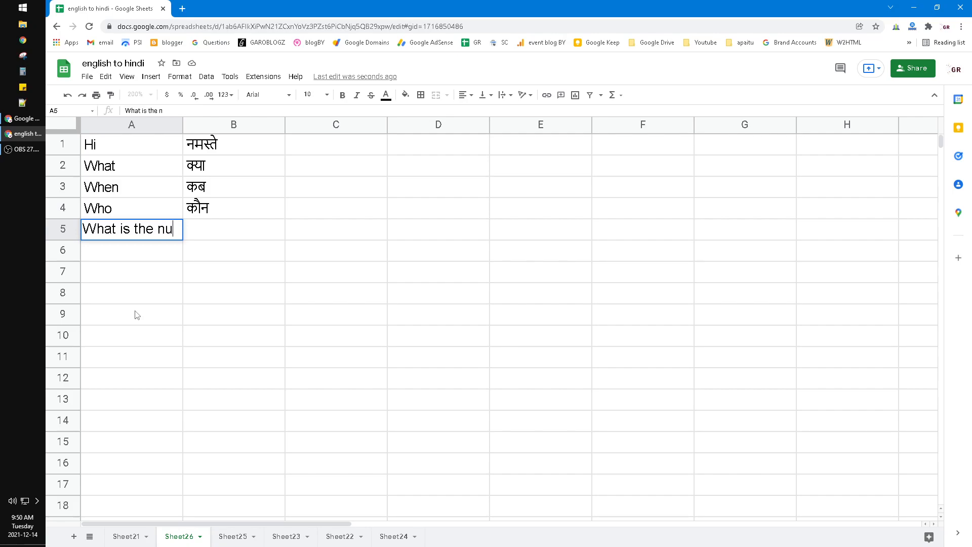
key(enter)
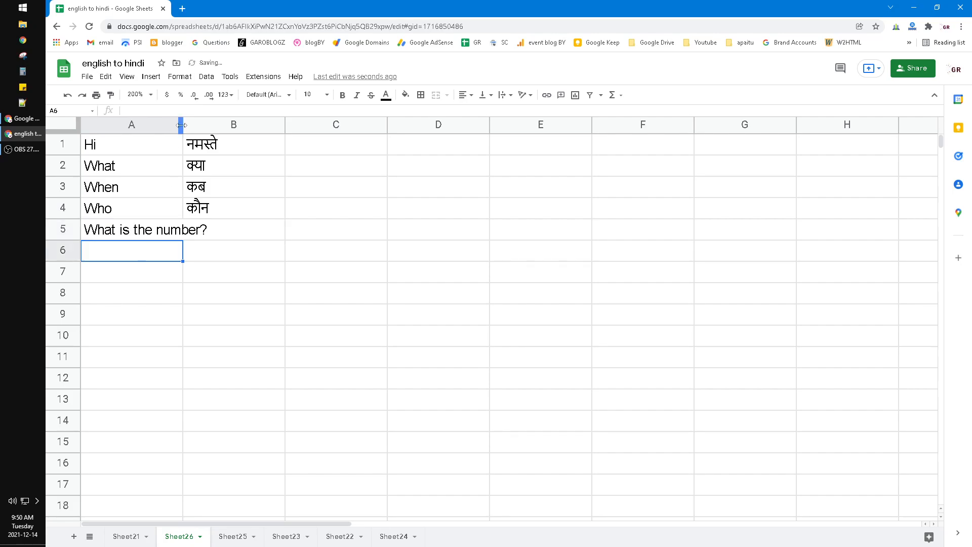
click(280, 207)
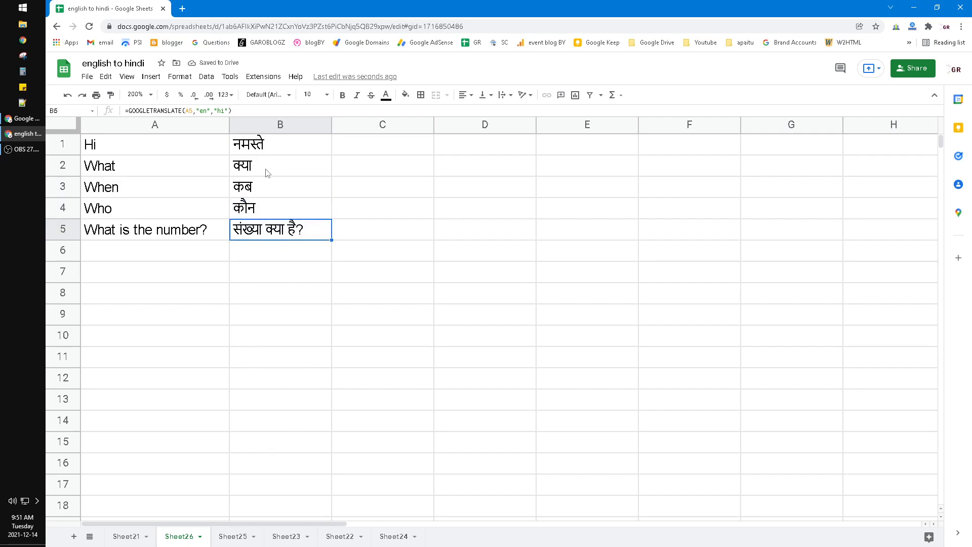
click(382, 484)
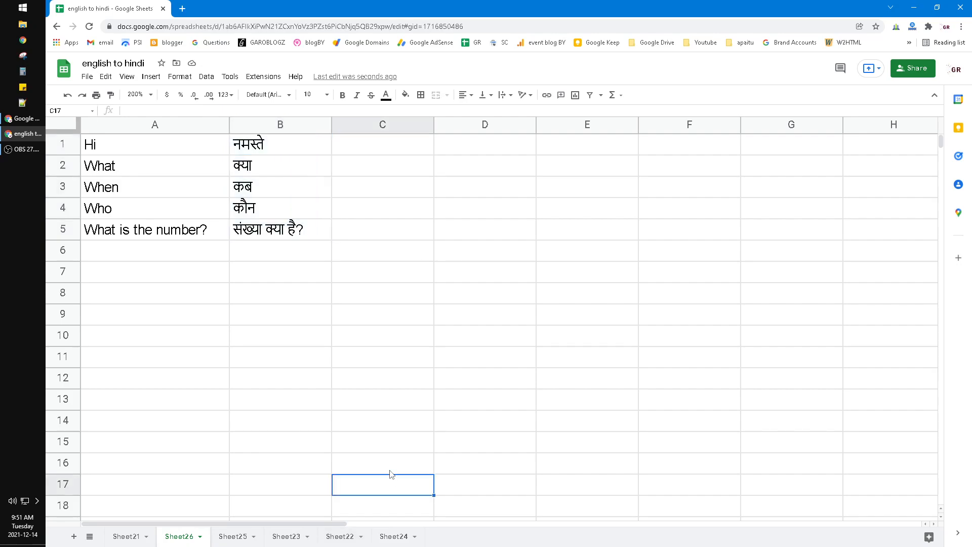
mouse_move(400, 260)
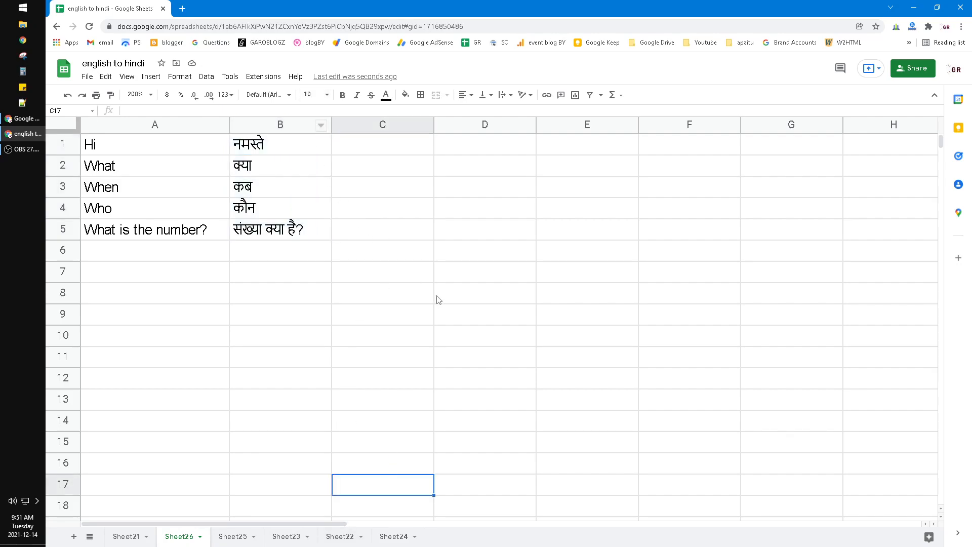
click(485, 292)
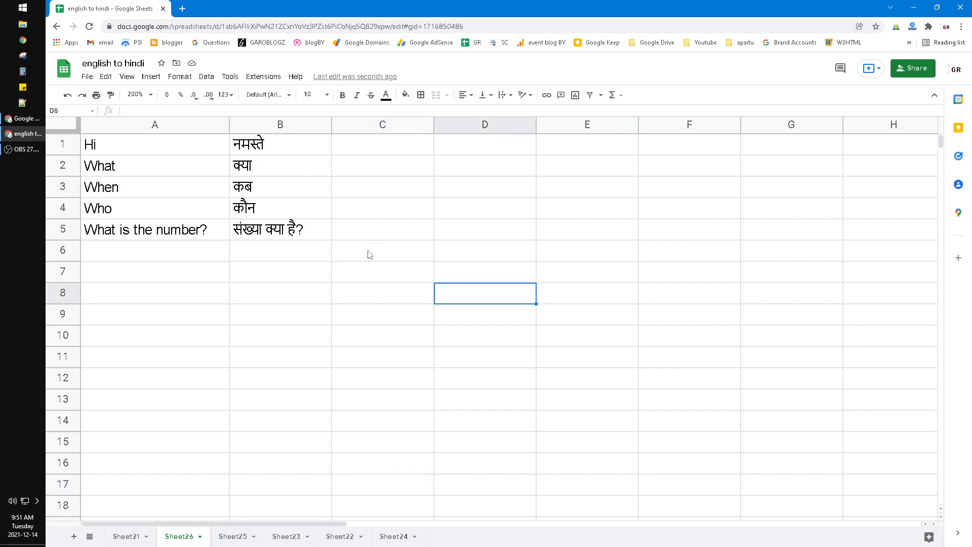
mouse_move(593, 242)
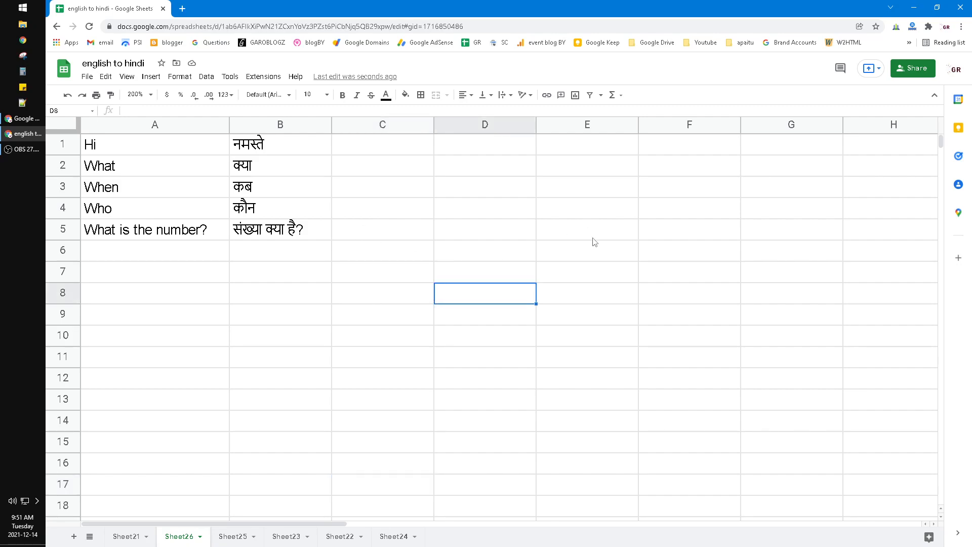